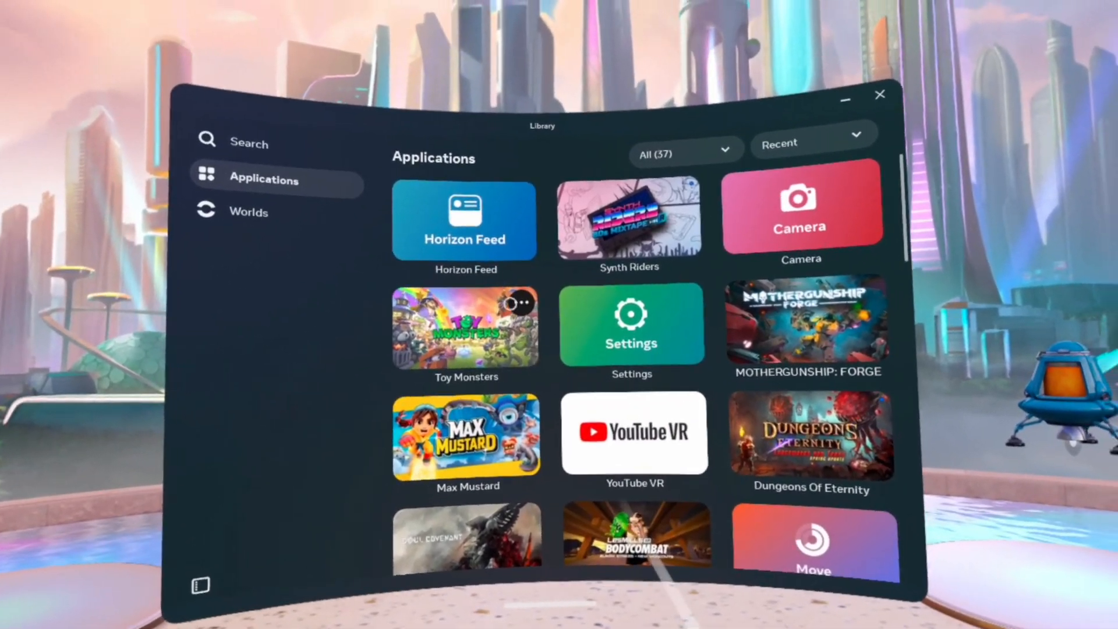
Scroll the Library's Applications list and launch the Meta Quest Browser tile
scroll(down, 3)
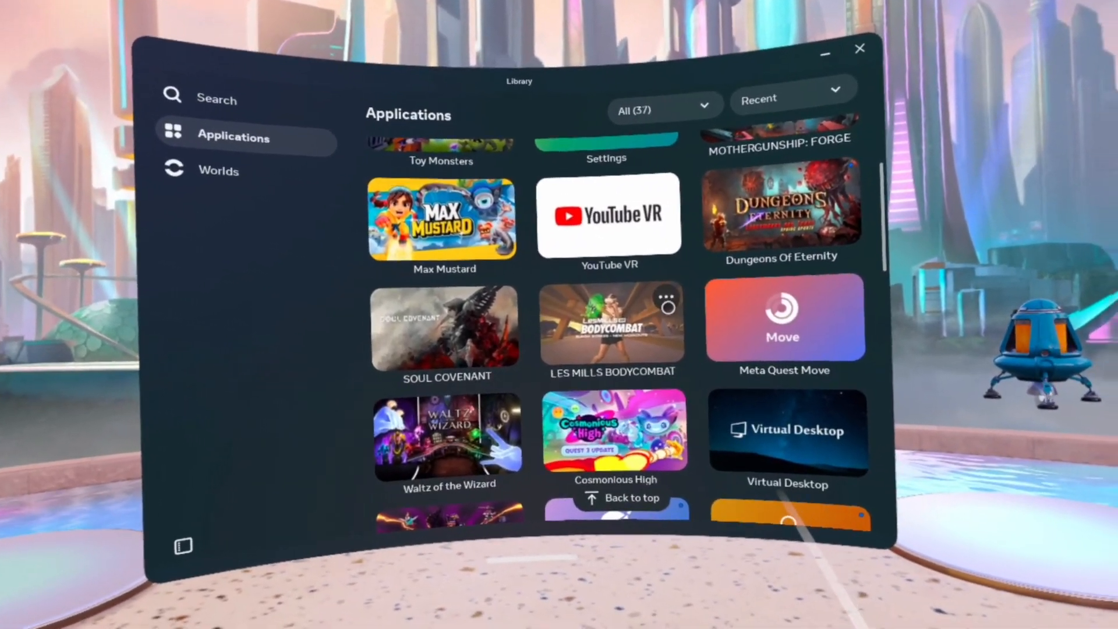
scroll(down, 3)
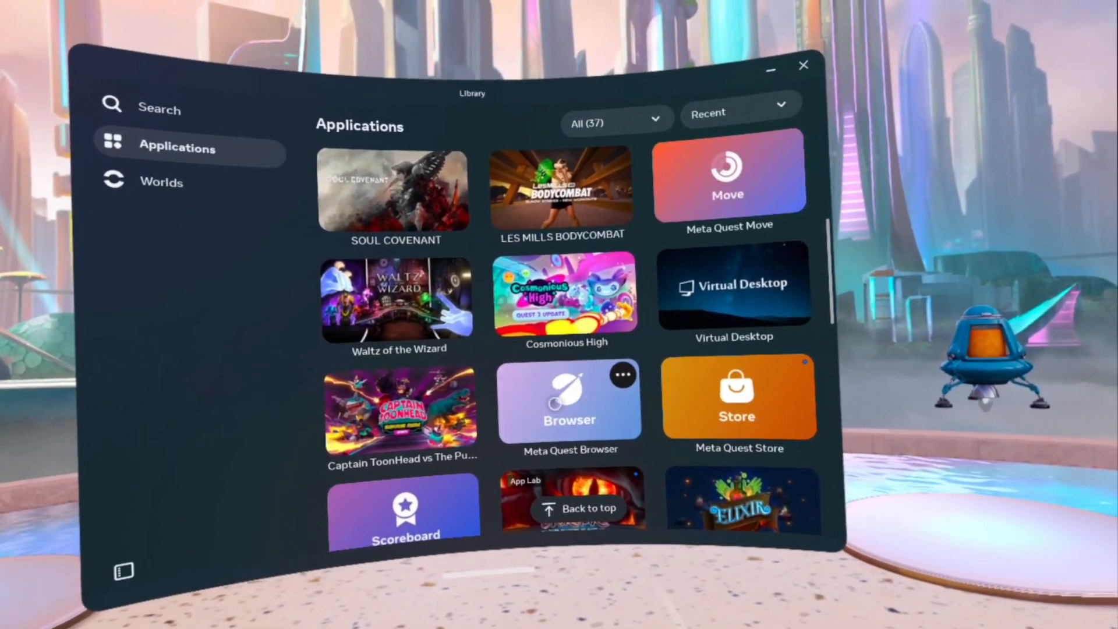
click(568, 398)
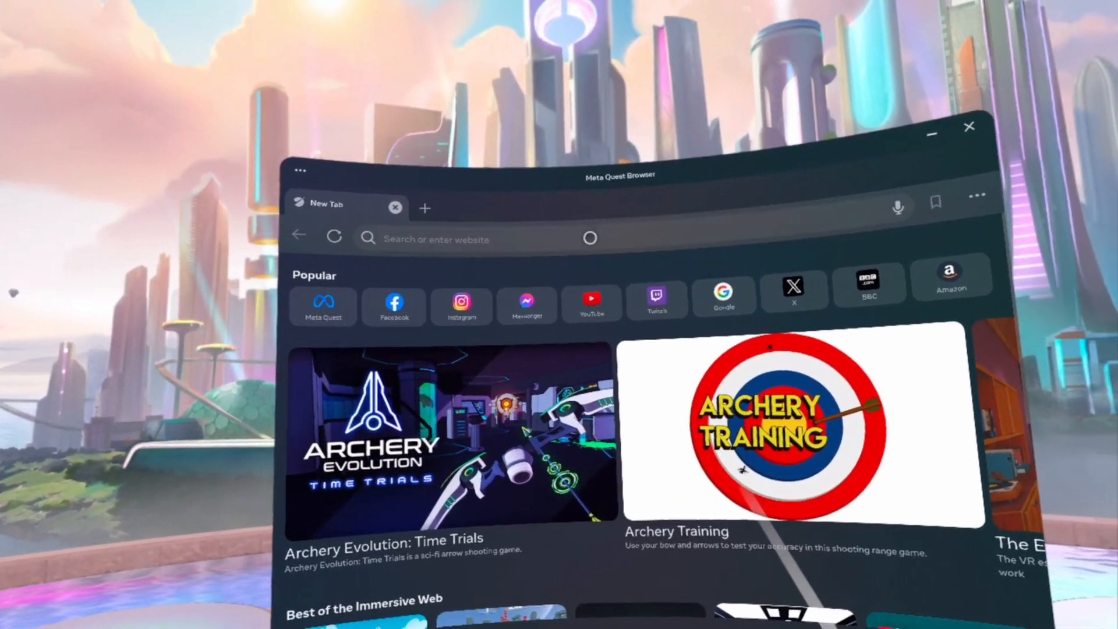
Focus the 'Search or enter website' bar and type 'hello' on the virtual keyboard
click(499, 239)
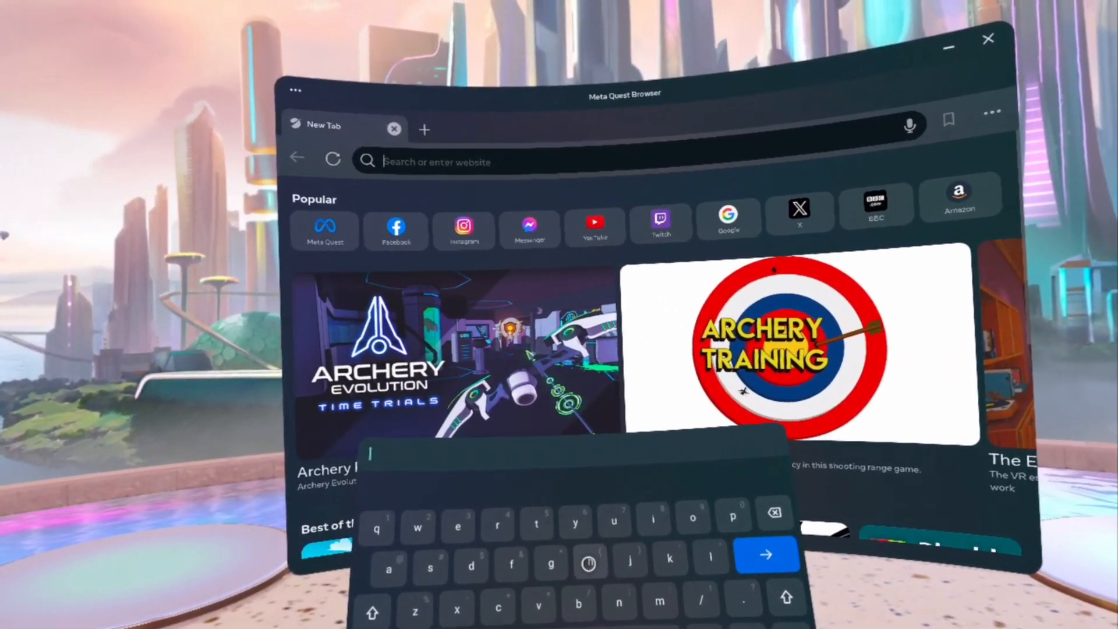
text(h)
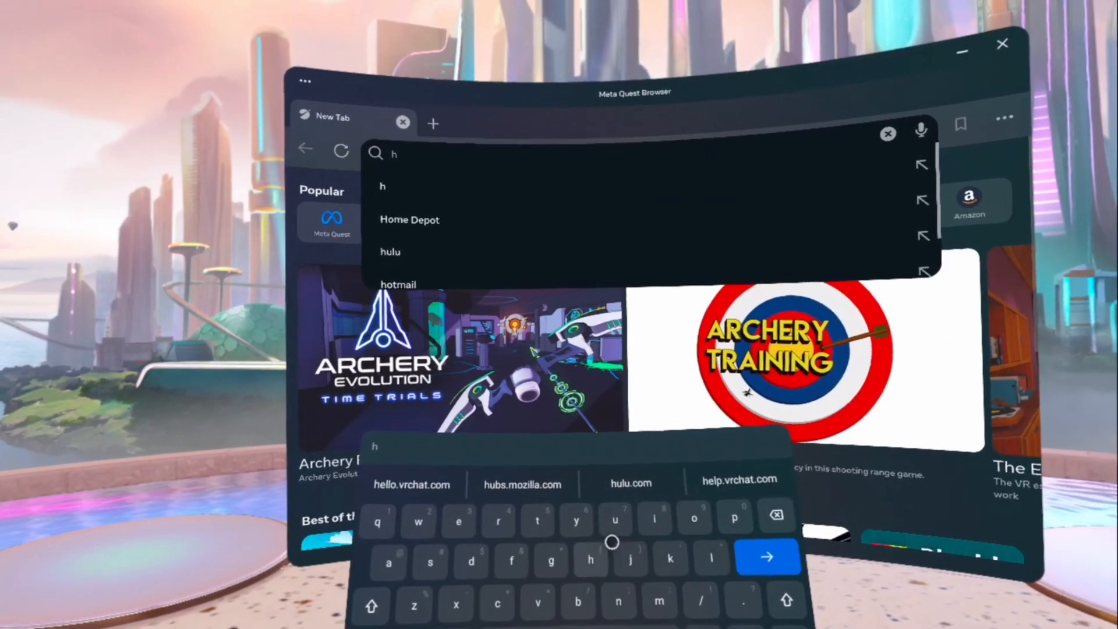
text(e)
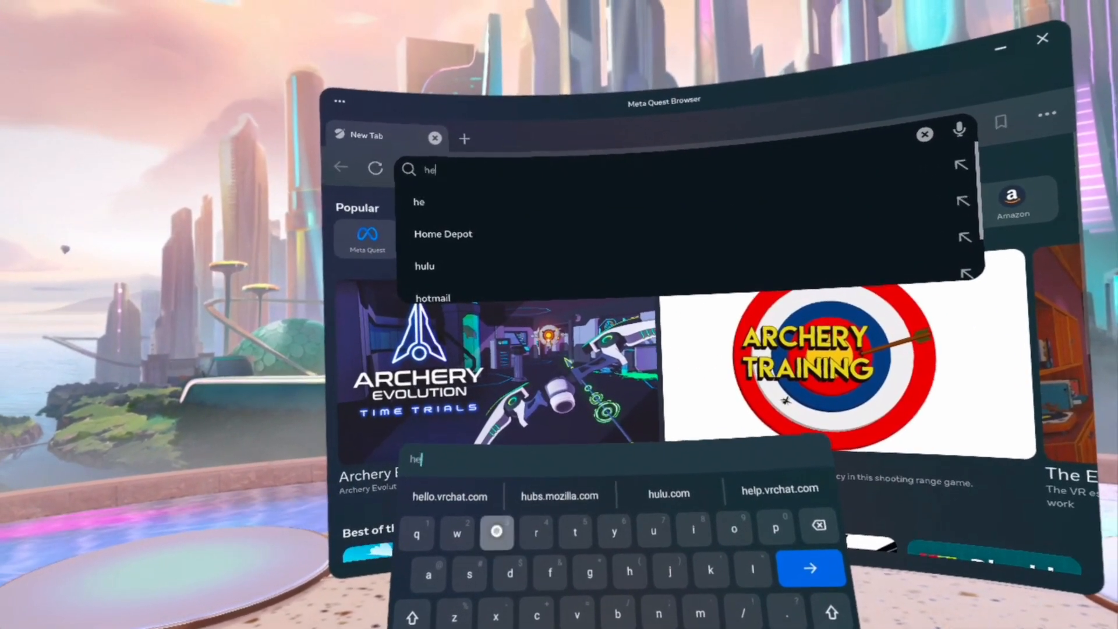
text(llo)
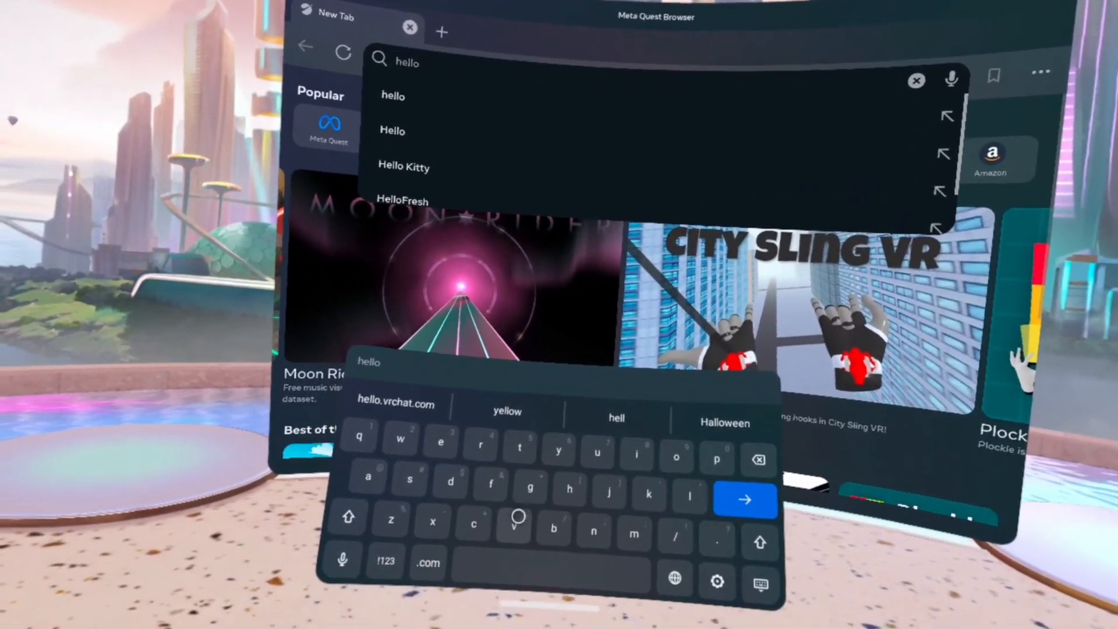
Open the Quick Settings panel and then the full headset Settings
click(617, 535)
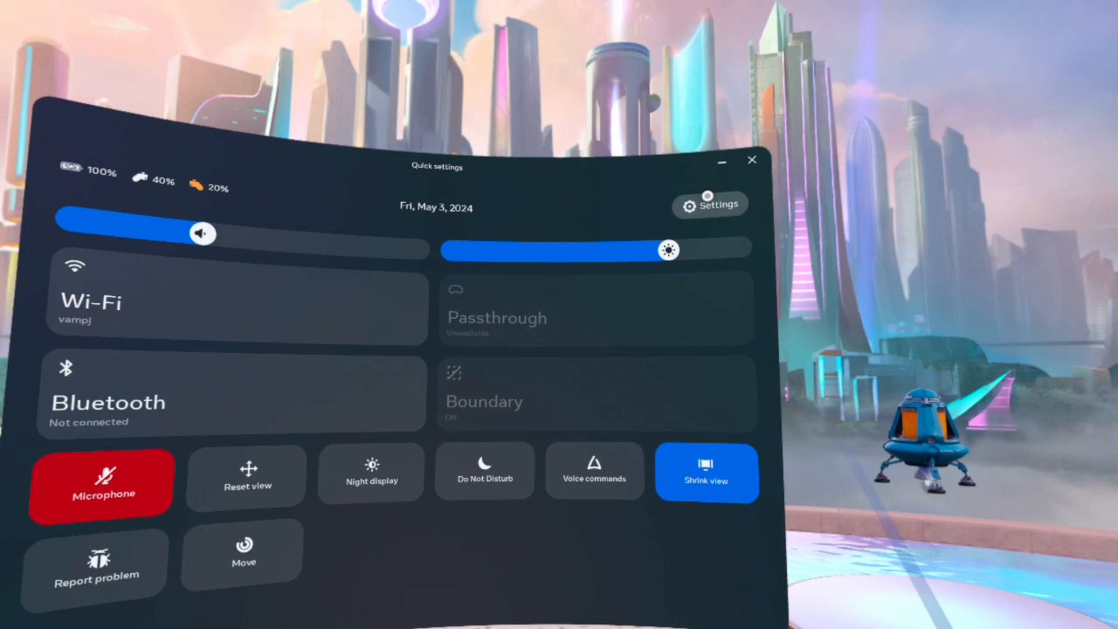
click(708, 204)
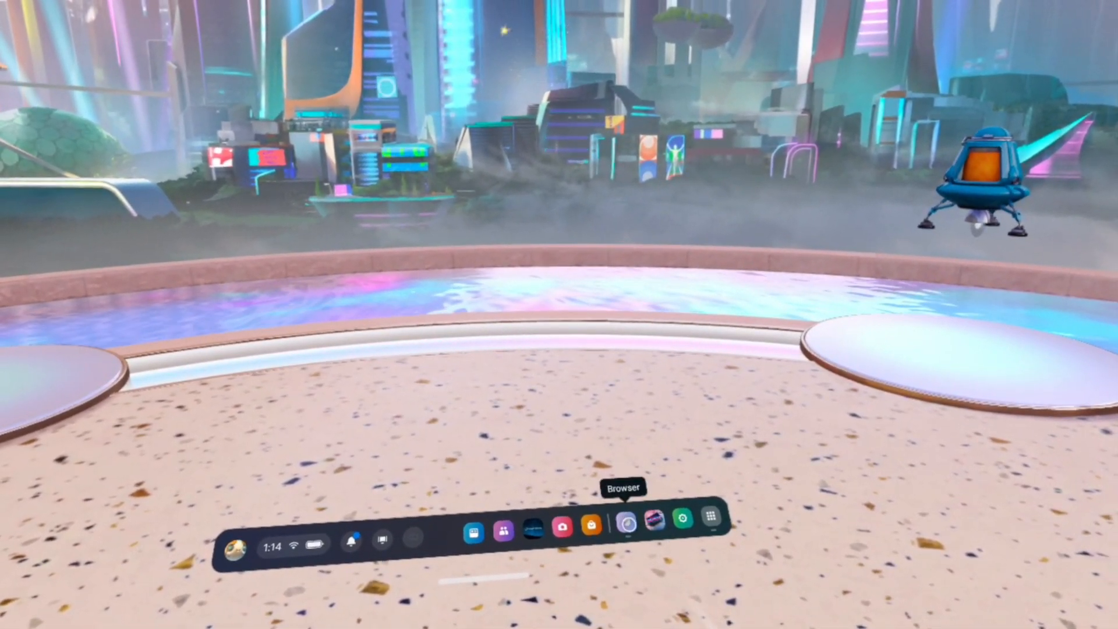
Reopen Meta Quest Browser and swipe-type 'hello' into the new tab's search bar
click(627, 526)
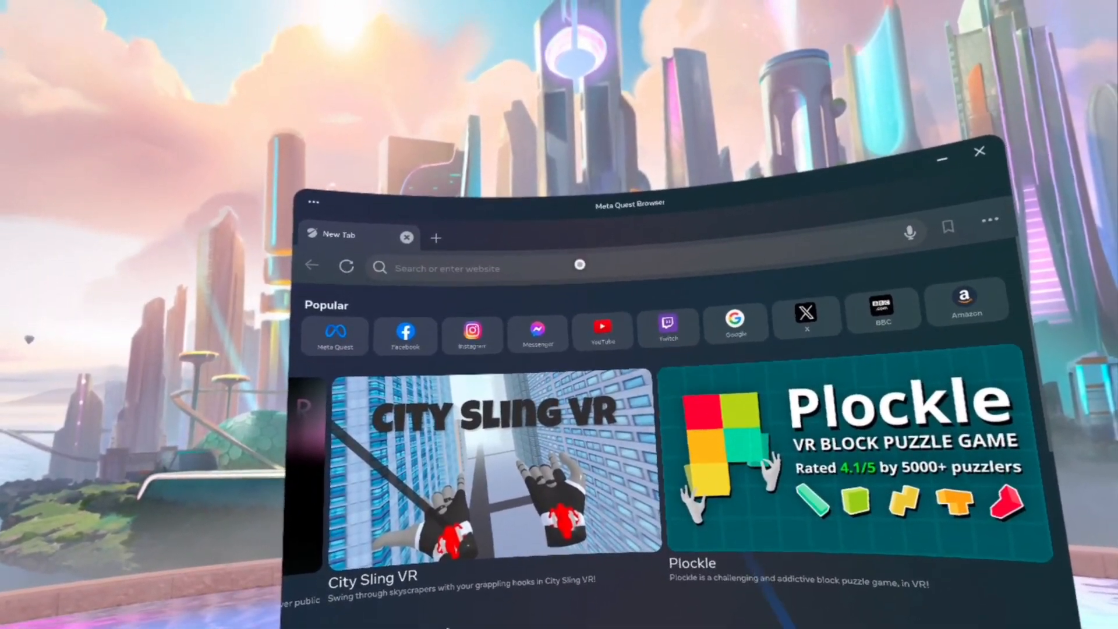
click(447, 268)
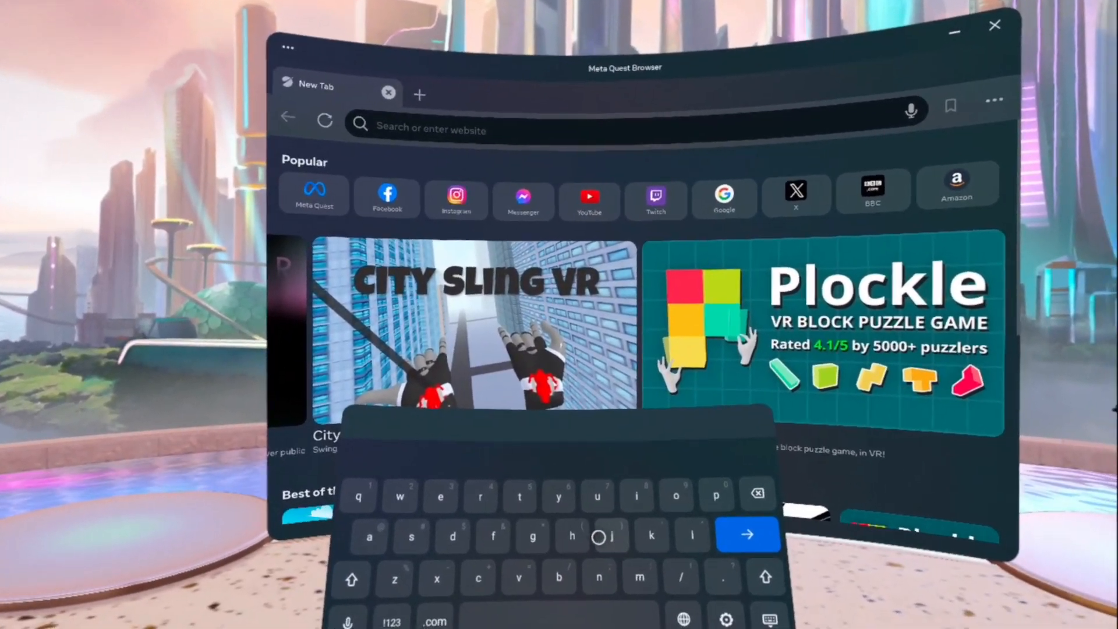
text(h)
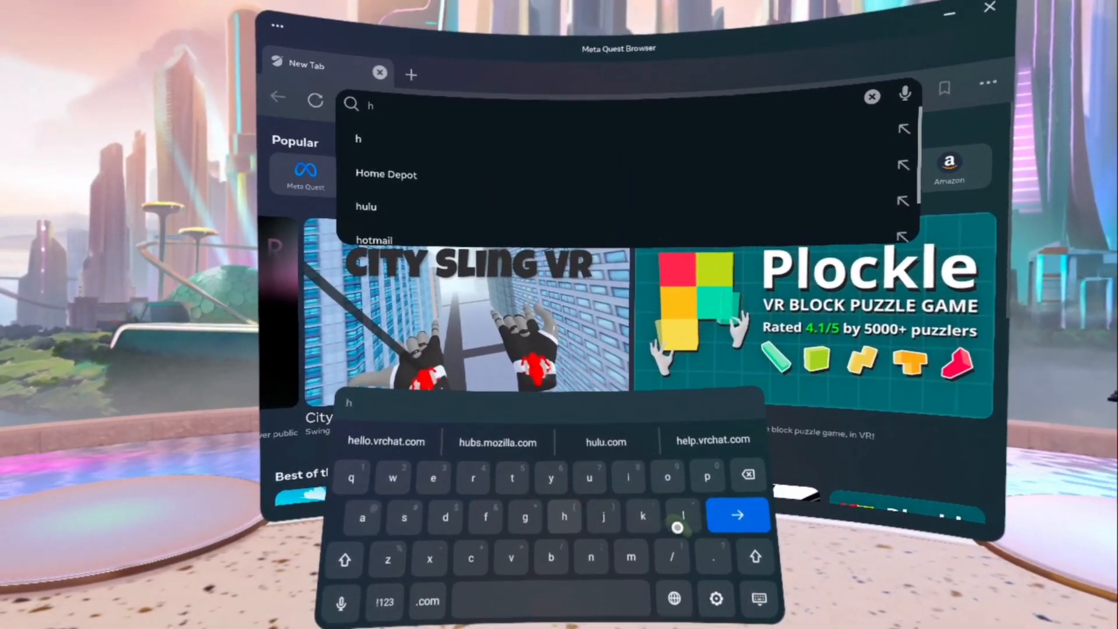
text(ello)
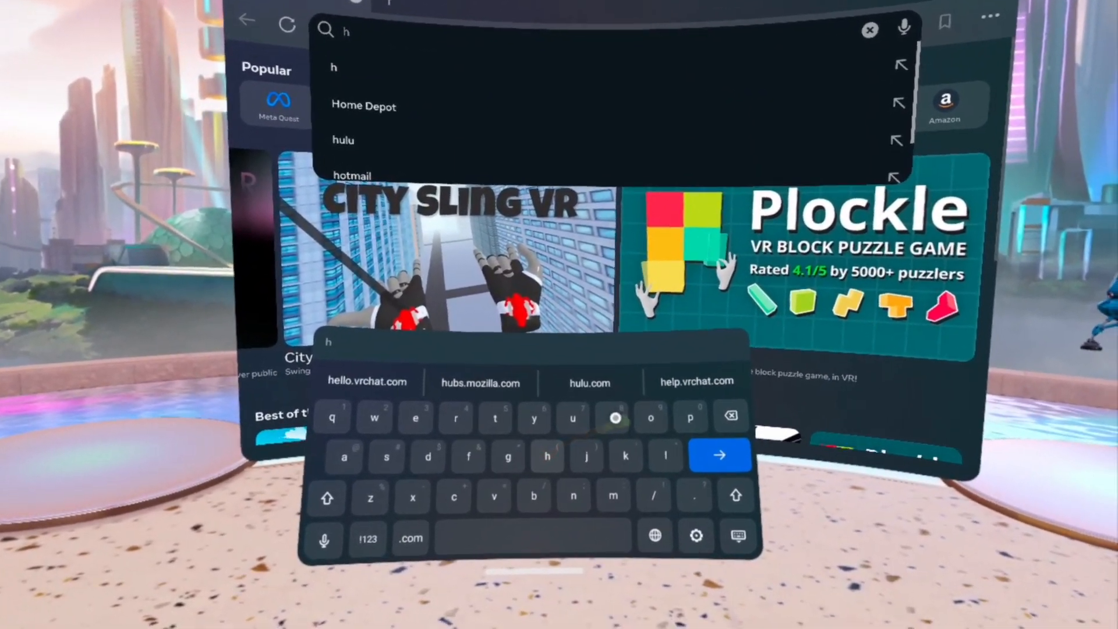
click(650, 417)
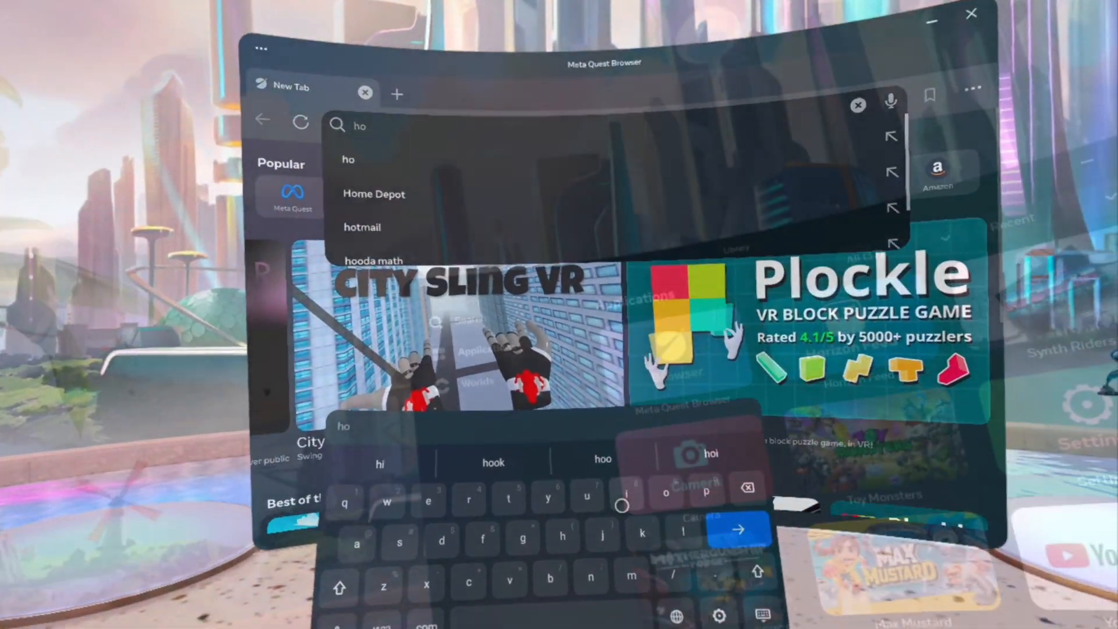